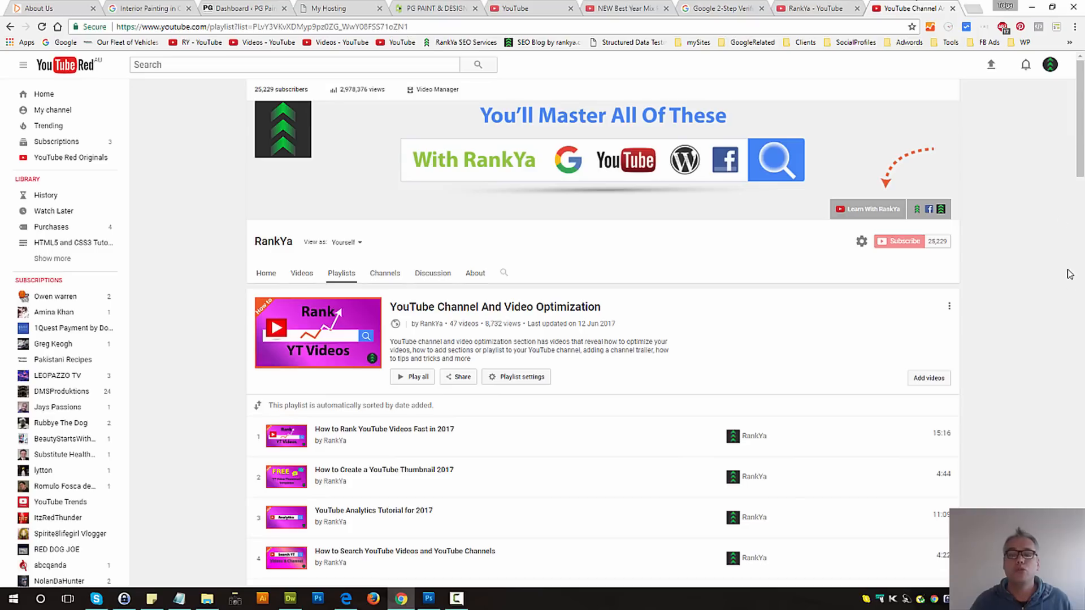
mouse_move(1074, 308)
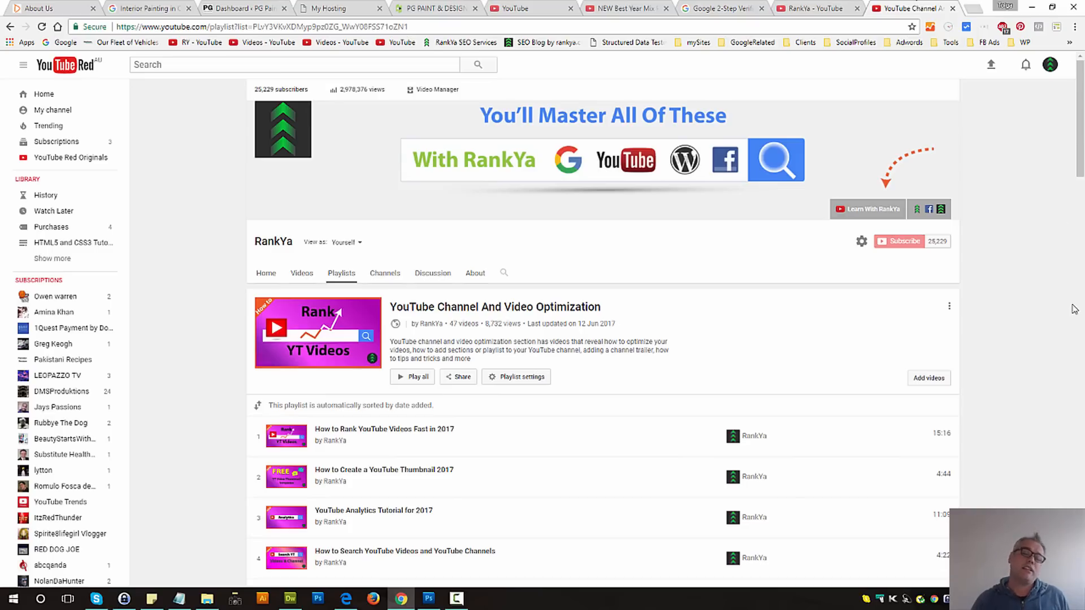